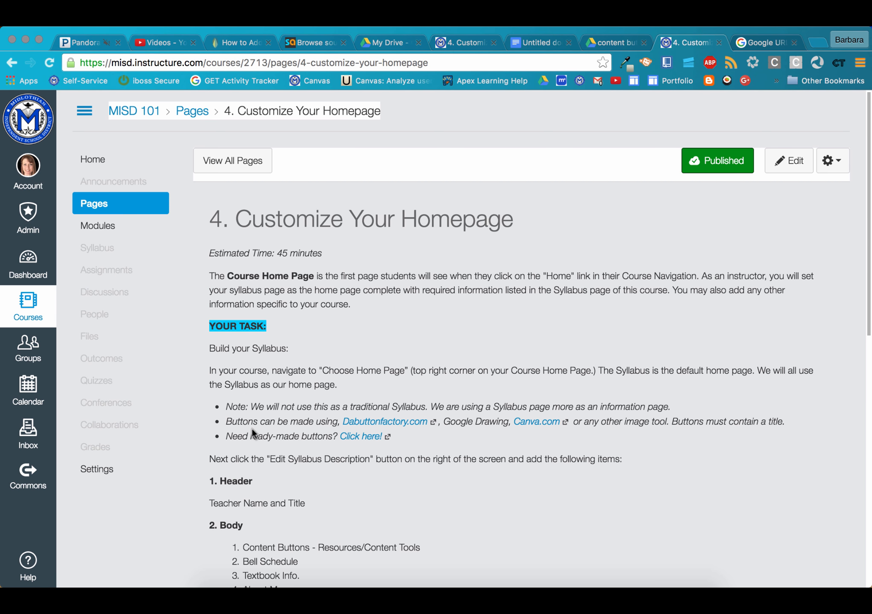
mouse_move(378, 432)
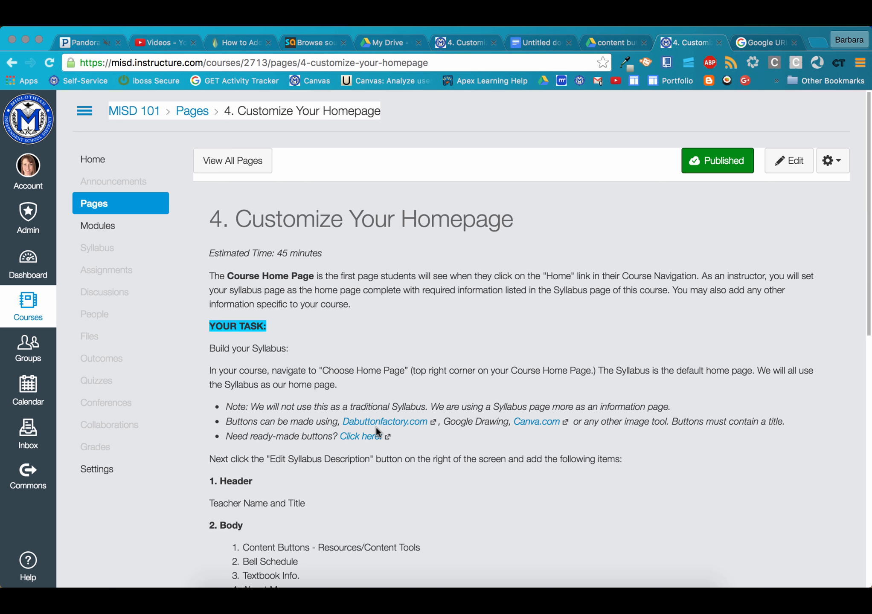
mouse_move(459, 423)
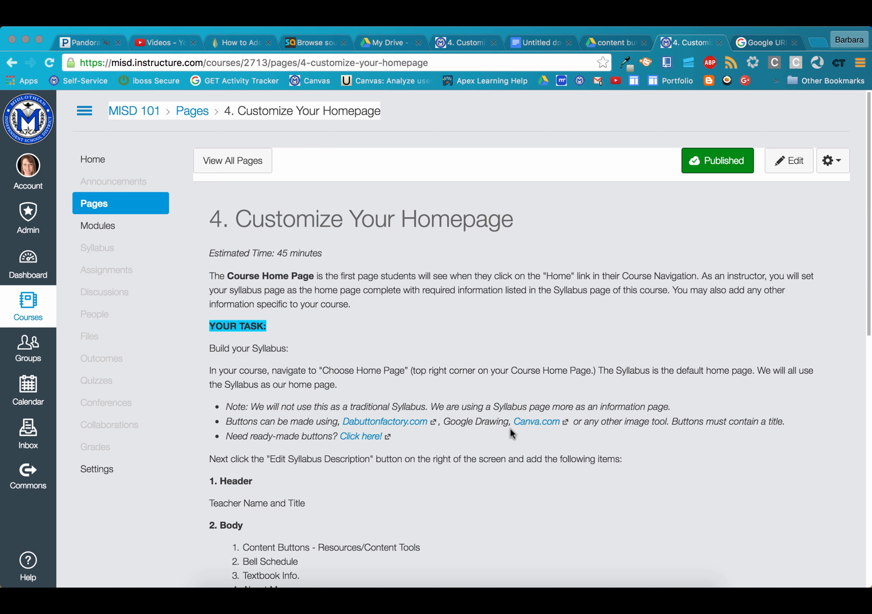
mouse_move(539, 431)
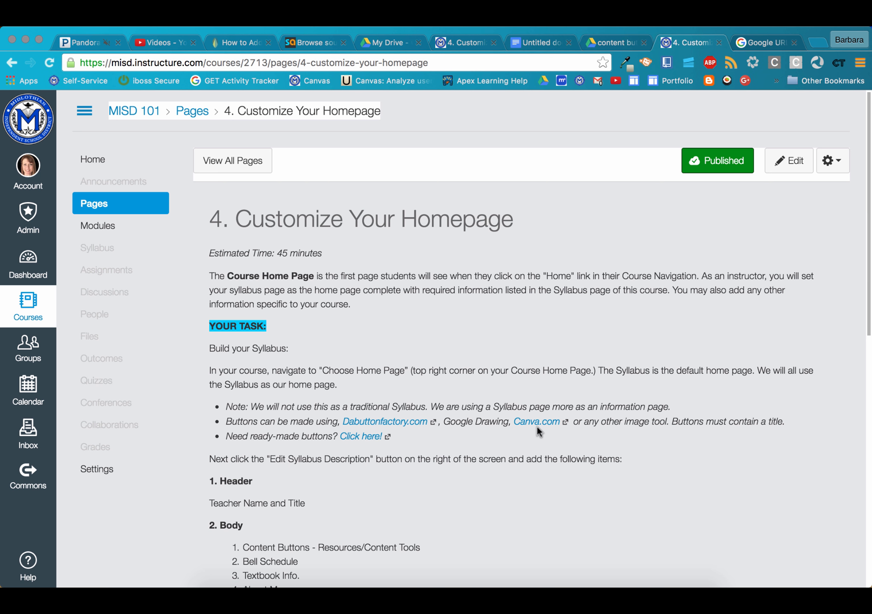
mouse_move(227, 447)
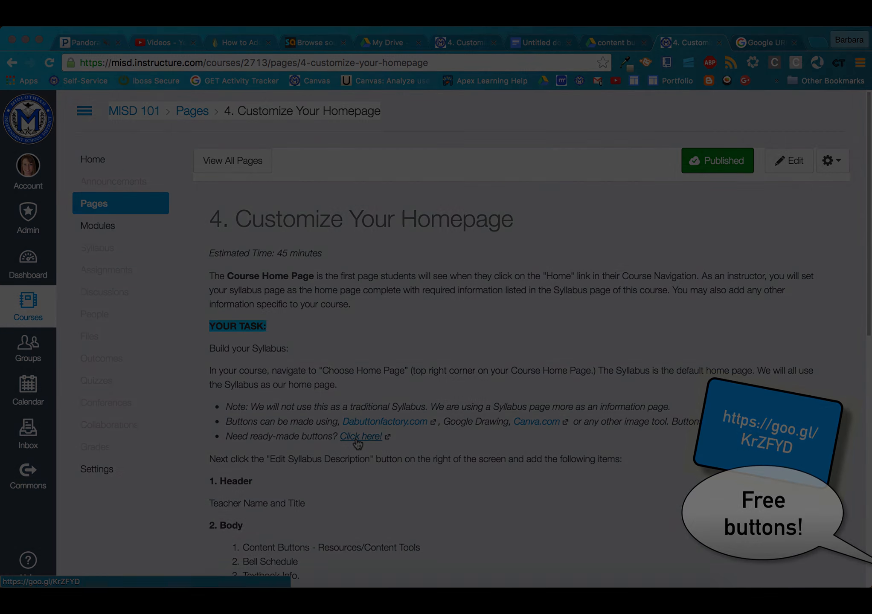
- Reach the searchable Canvas Guides site via the Help menu in global navigation
scroll(down, 3)
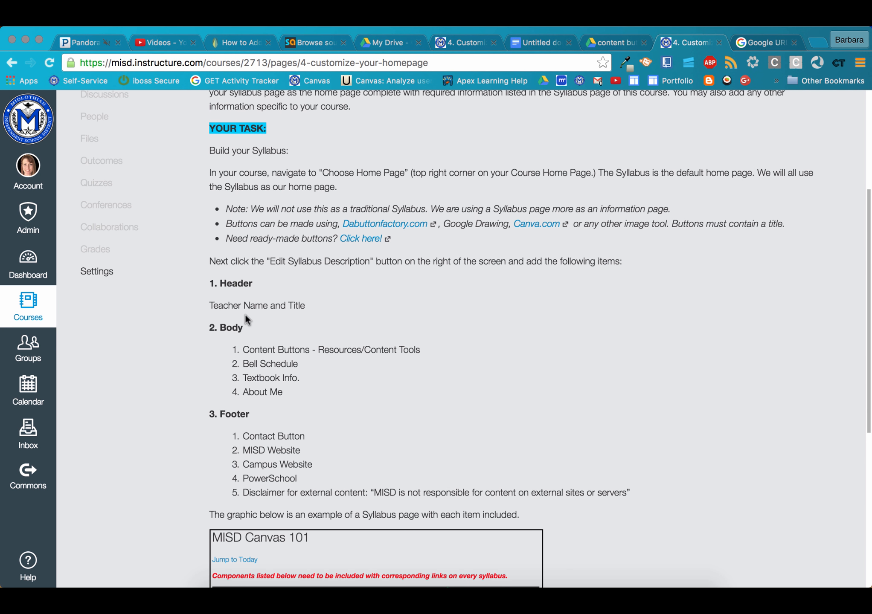
mouse_move(256, 334)
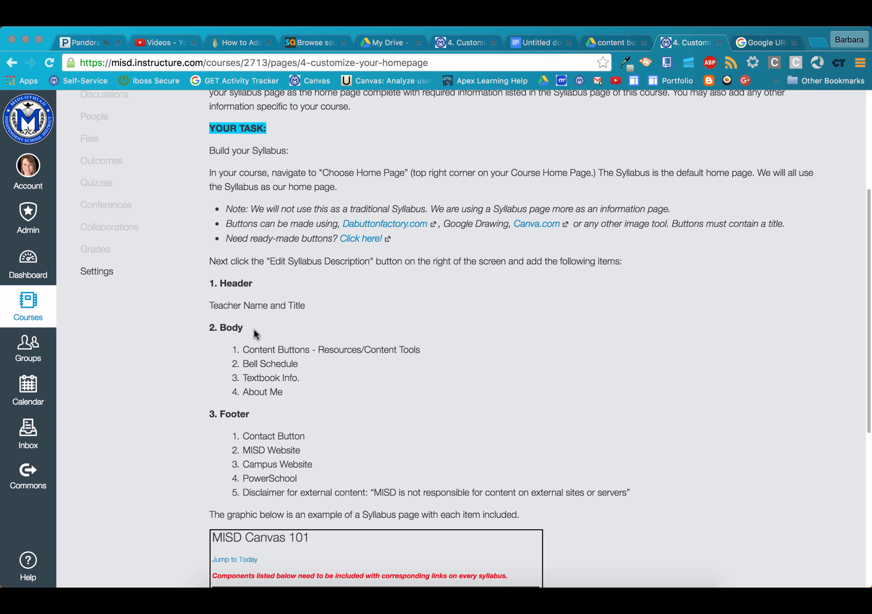
mouse_move(218, 347)
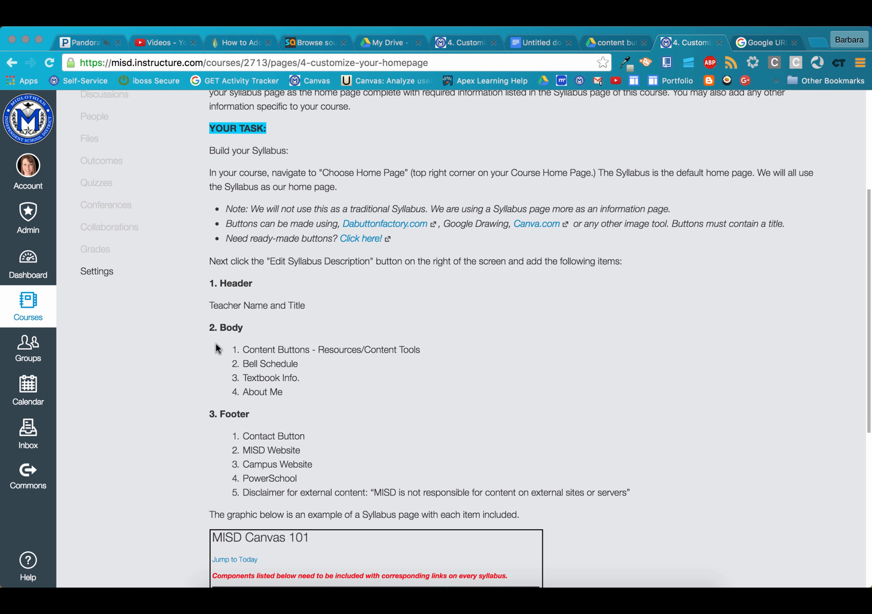
mouse_move(232, 368)
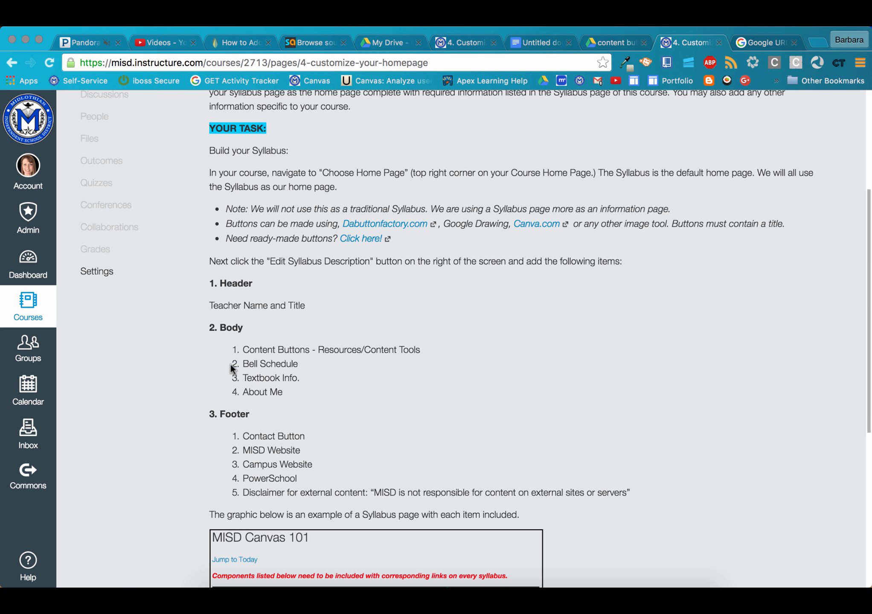
mouse_move(234, 394)
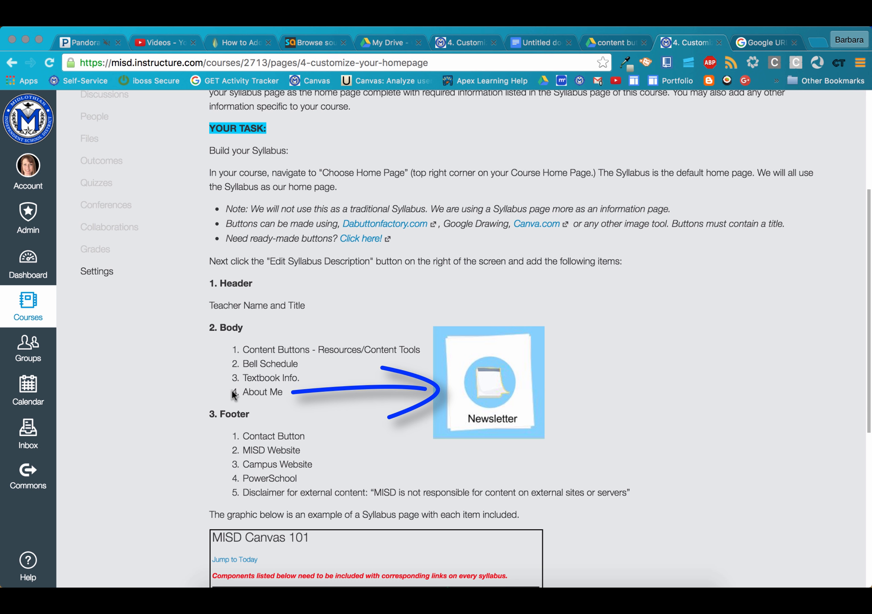
scroll(down, 3)
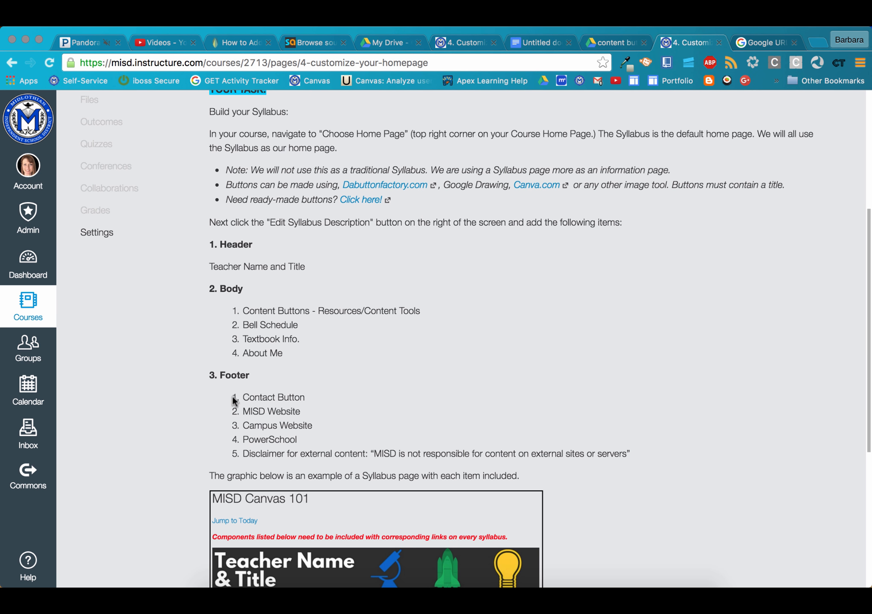
mouse_move(232, 429)
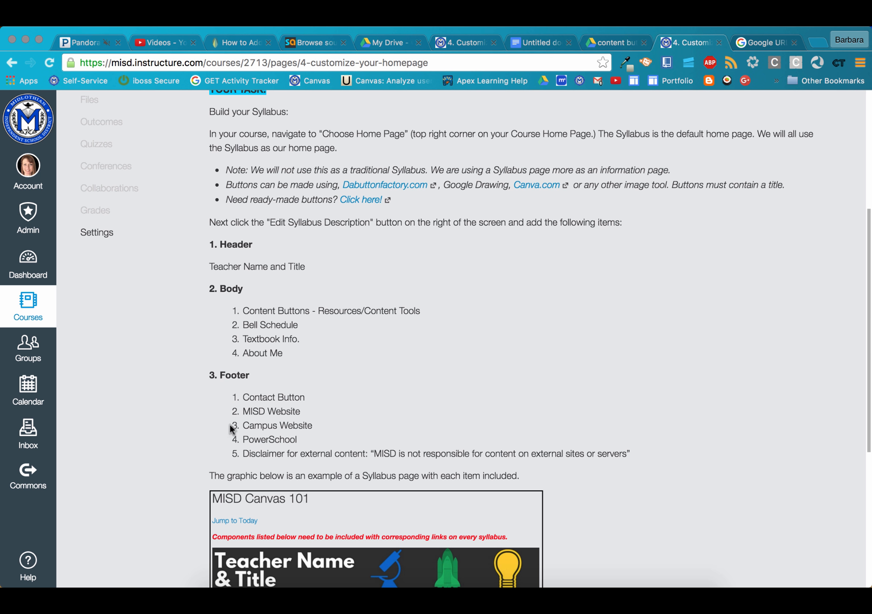
mouse_move(233, 458)
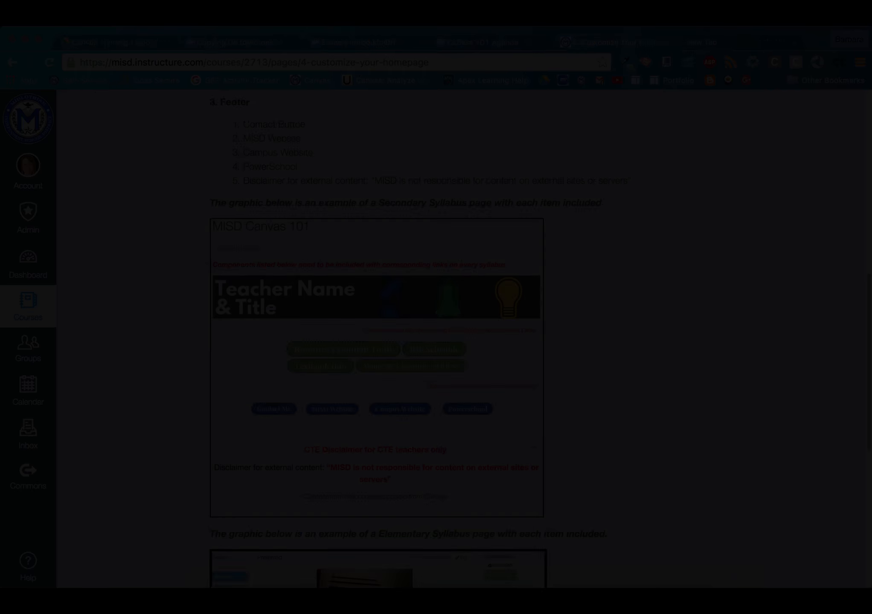
scroll(down, 3)
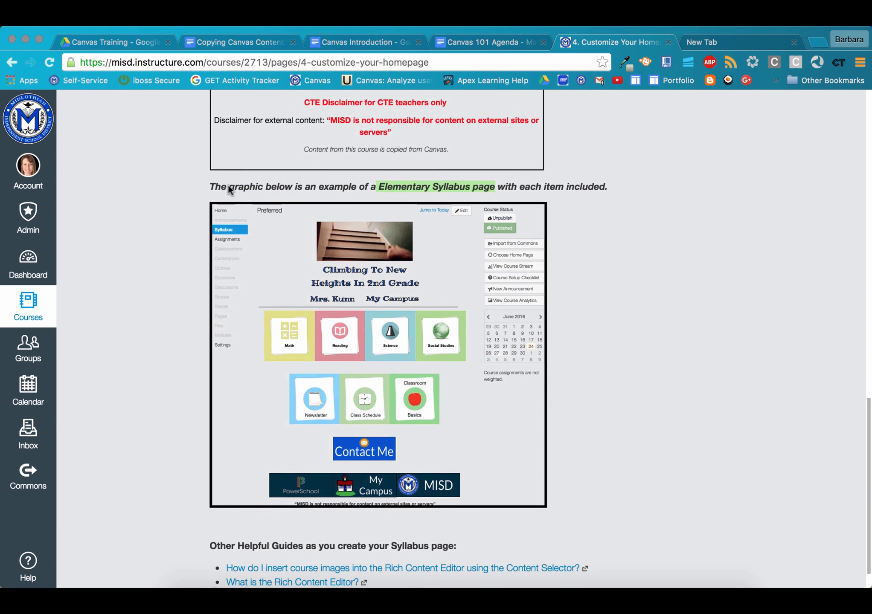
scroll(down, 3)
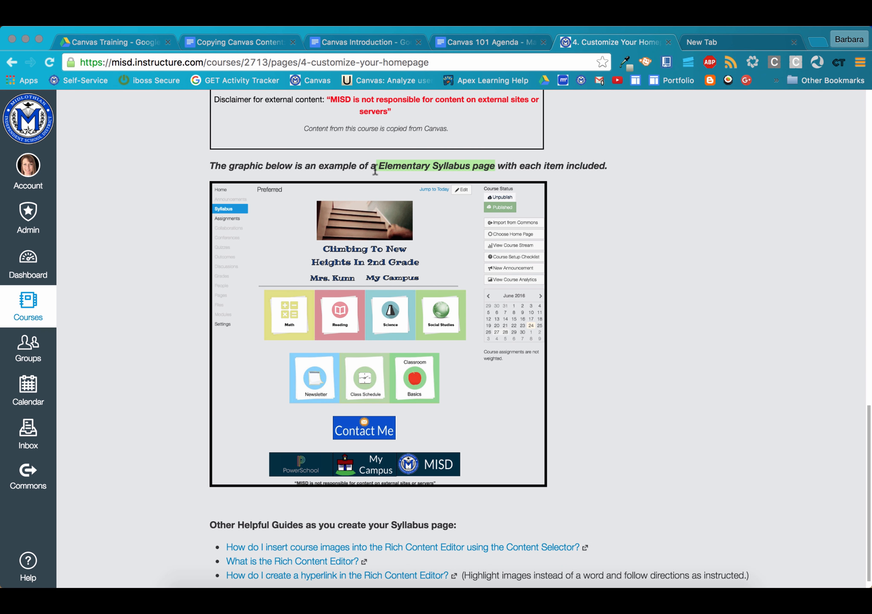
mouse_move(387, 184)
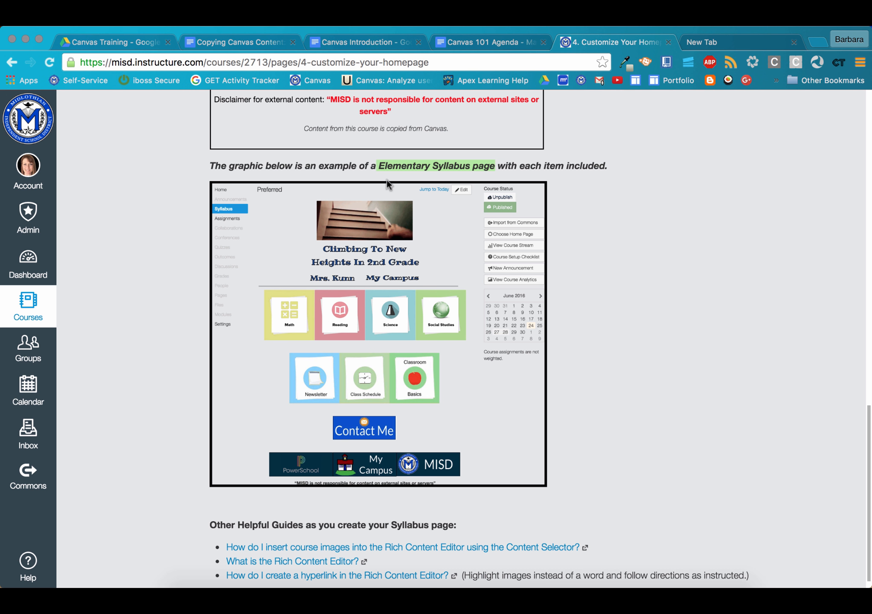
mouse_move(433, 222)
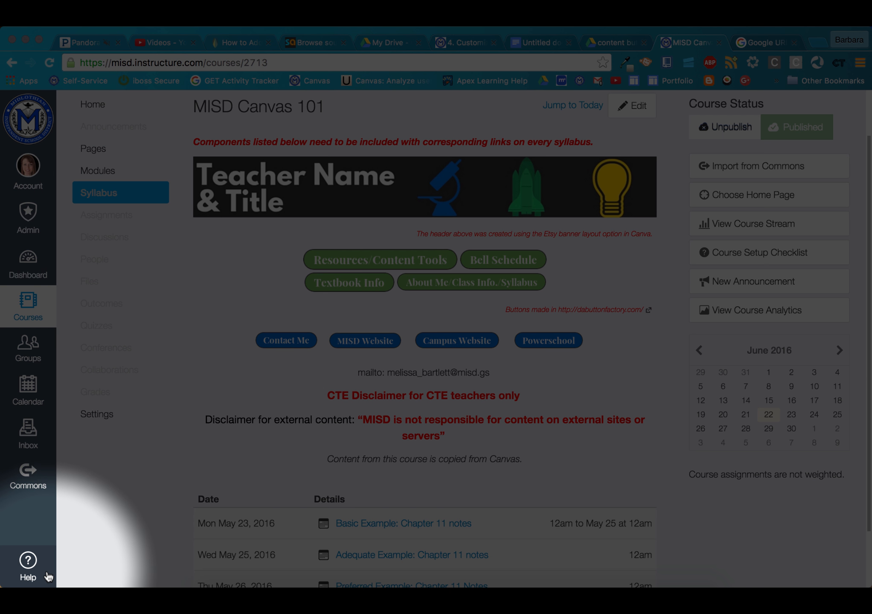
click(28, 561)
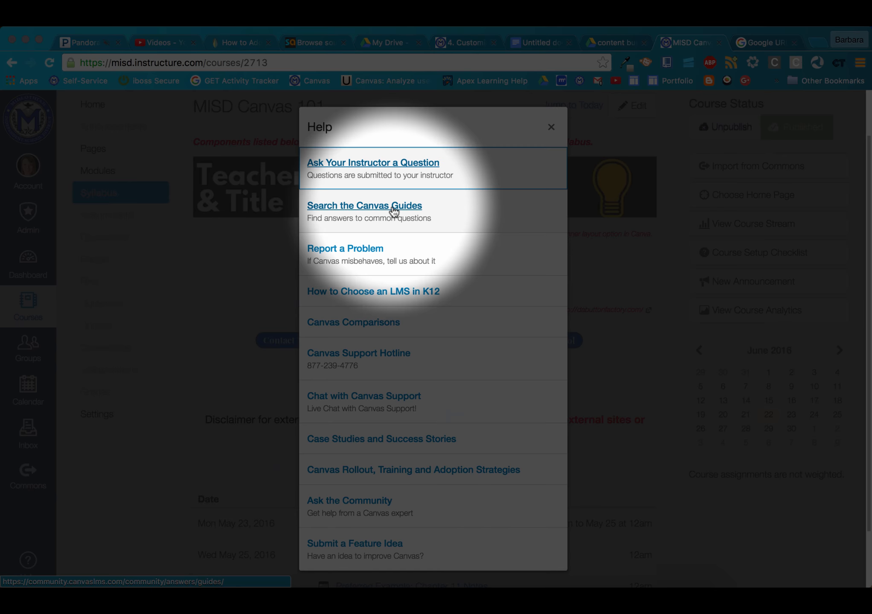
click(364, 205)
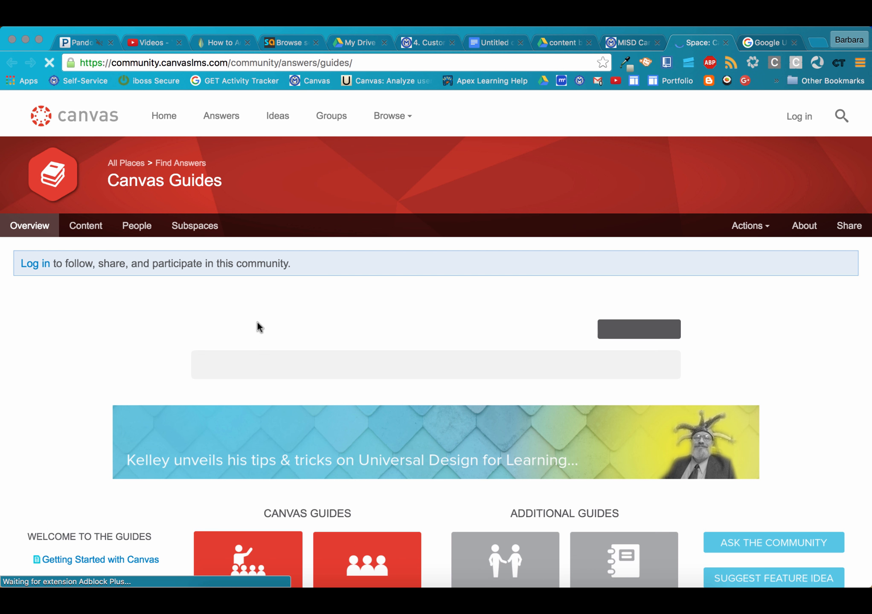
- Search the Canvas Guides for 'images' to list the matching articles
text(images)
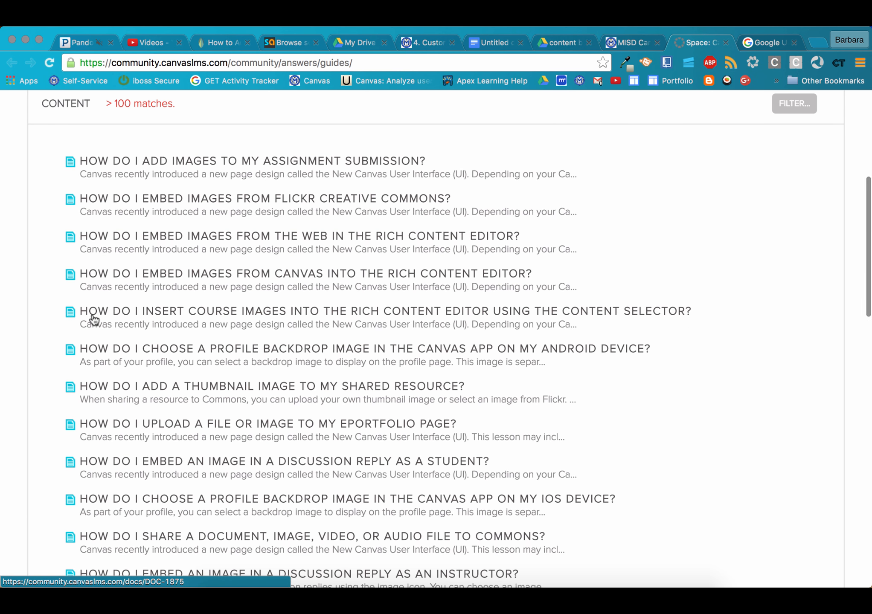
mouse_move(255, 320)
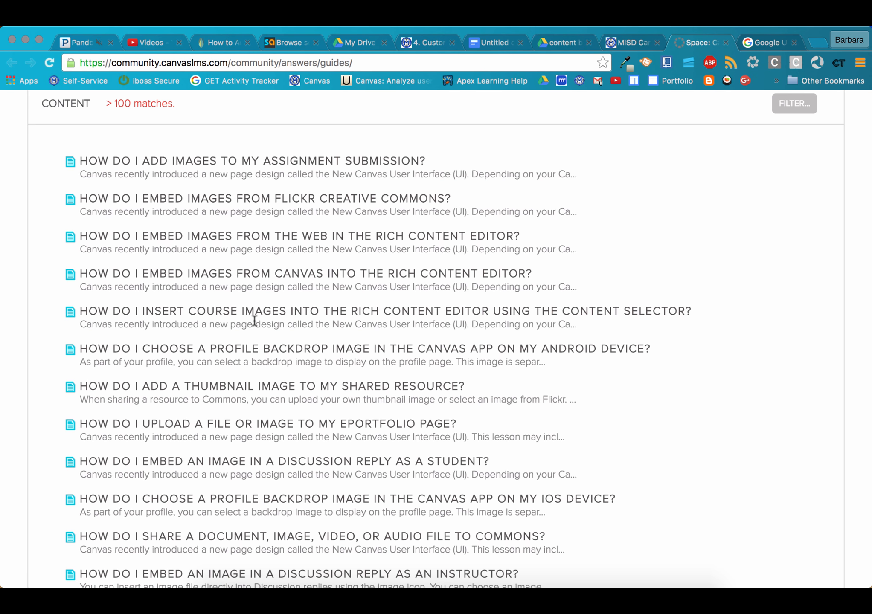
mouse_move(377, 318)
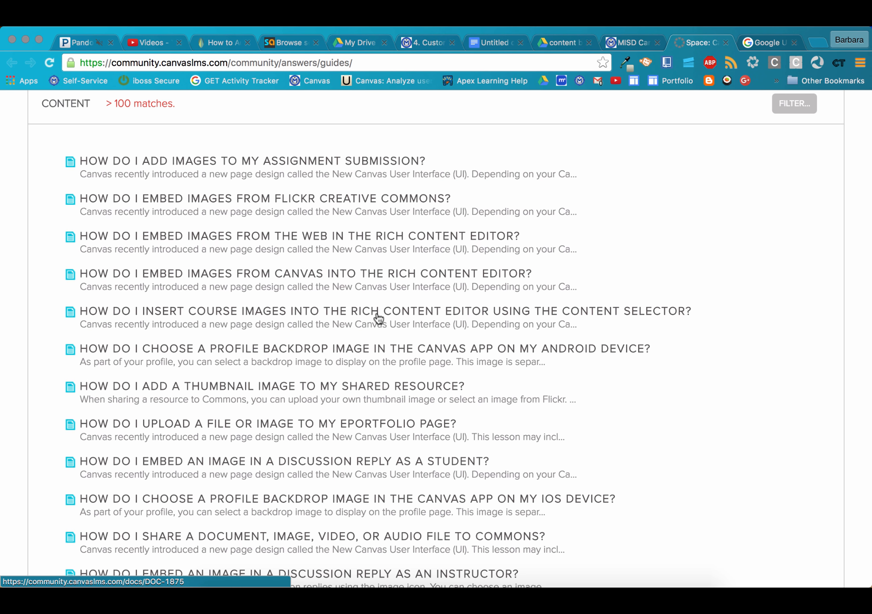